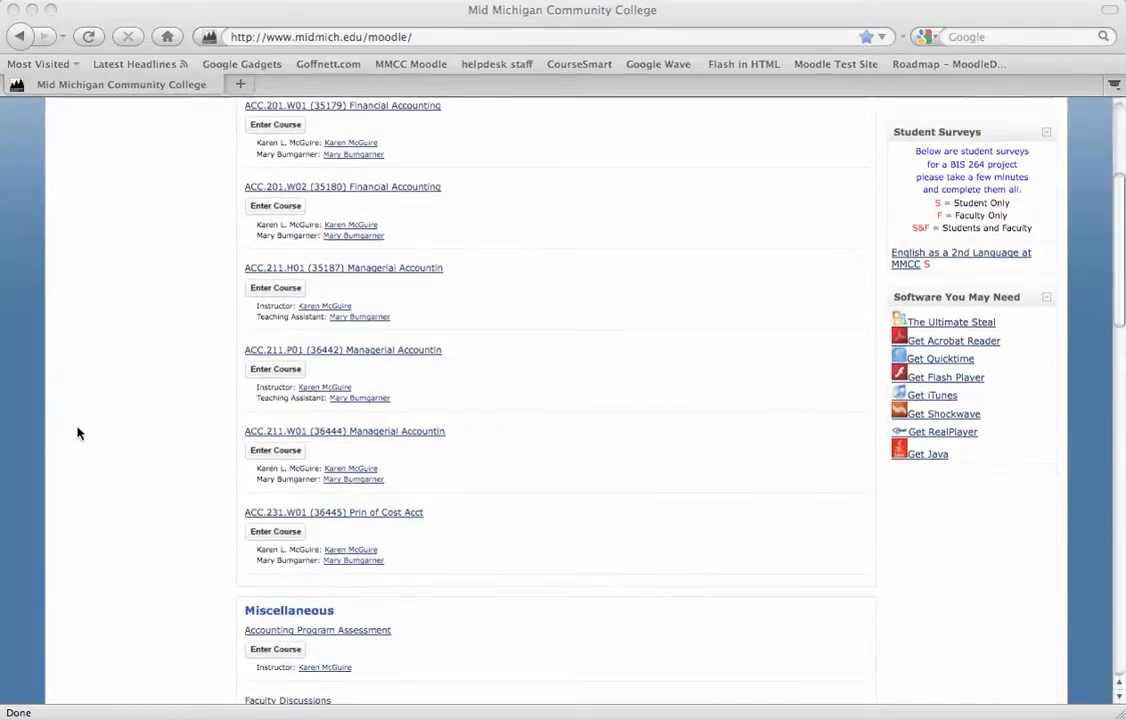
Open the Accounting Program Assessment course from the Miscellaneous section of the course list.
scroll(down, 3)
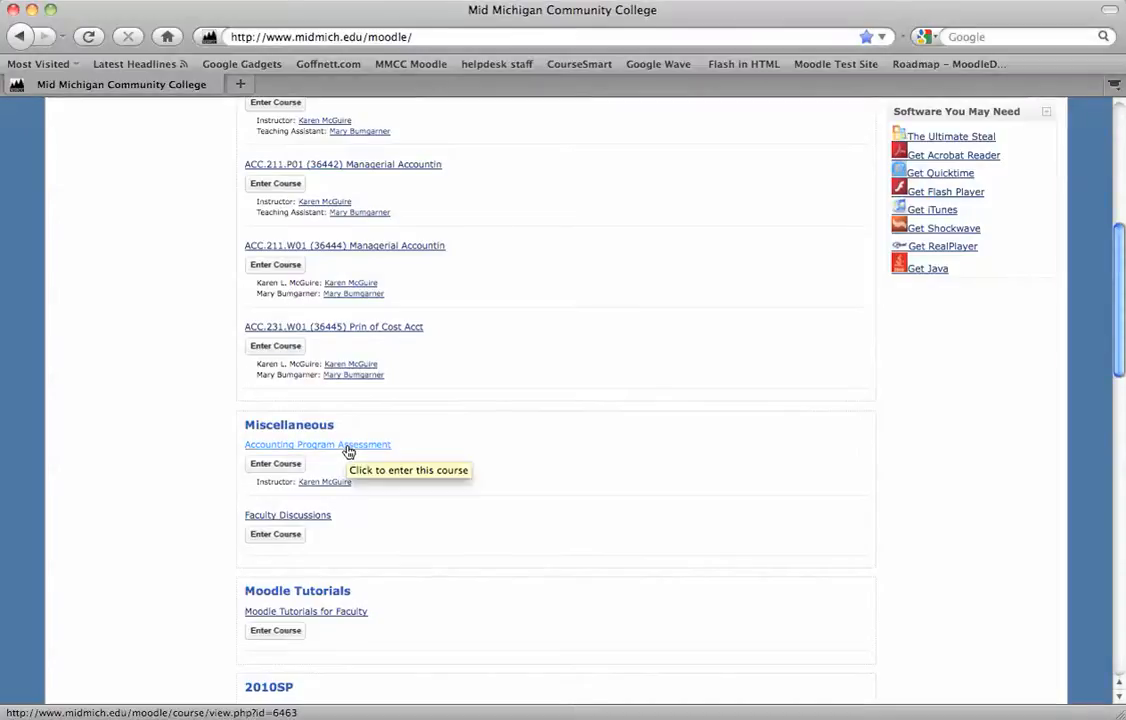
click(316, 444)
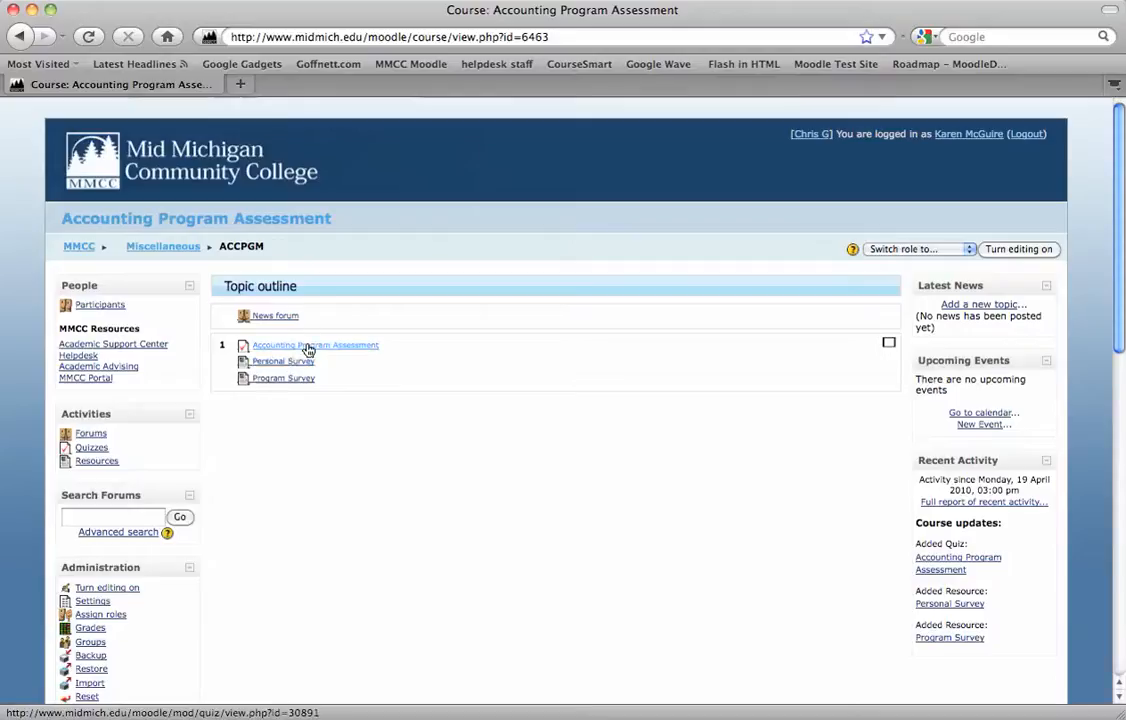
click(316, 344)
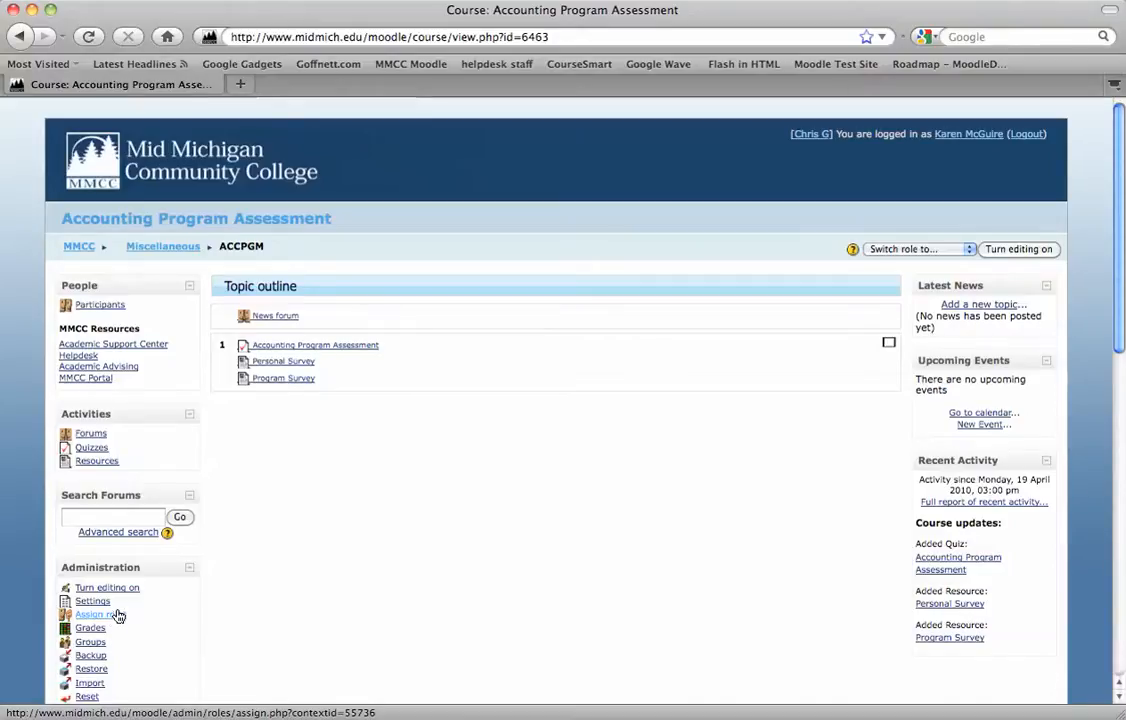
In Assign roles, choose the Student role and search potential users for 'Thomas'.
click(98, 614)
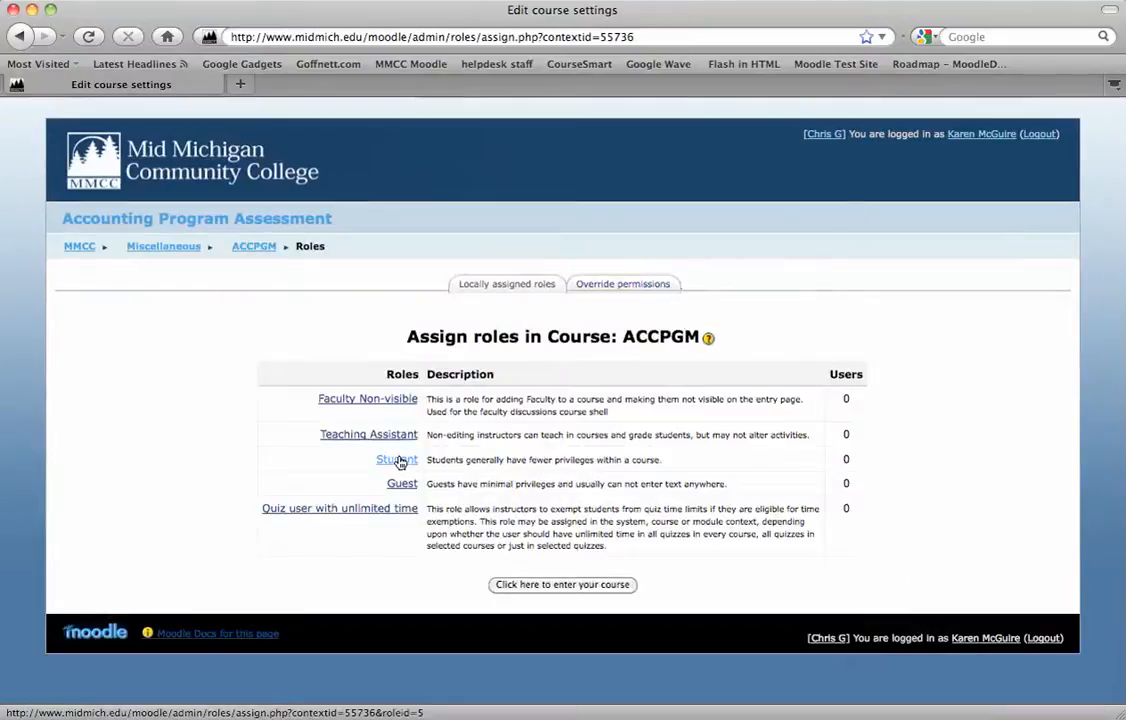
click(396, 458)
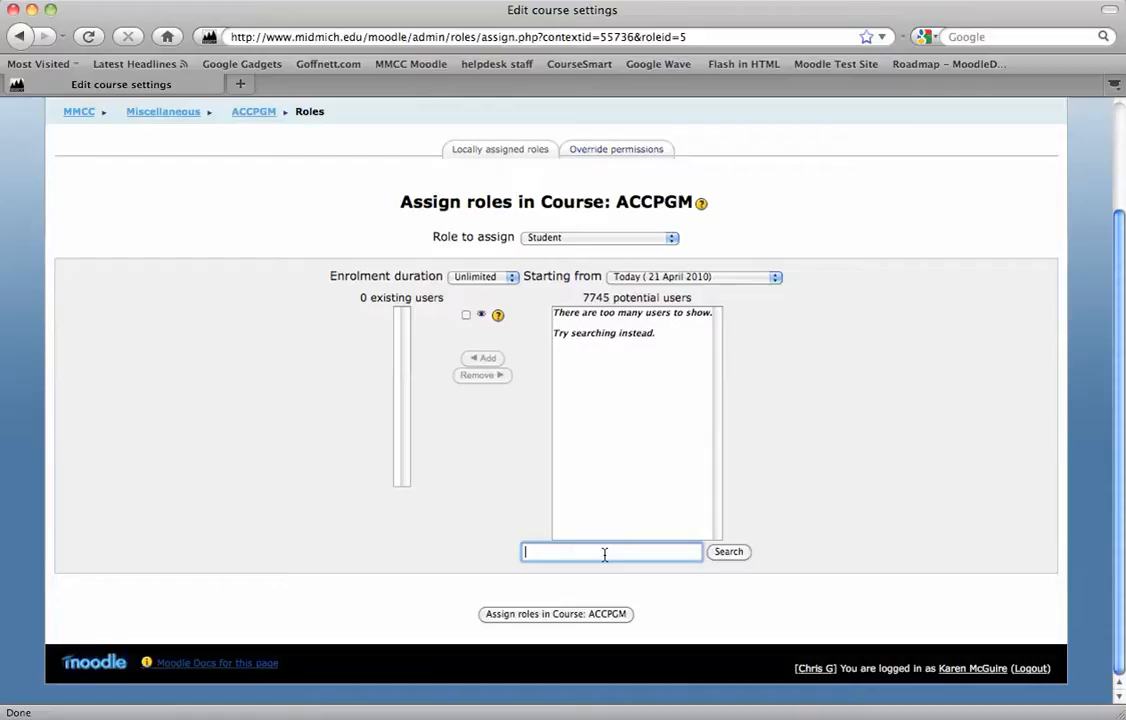
text(Thome)
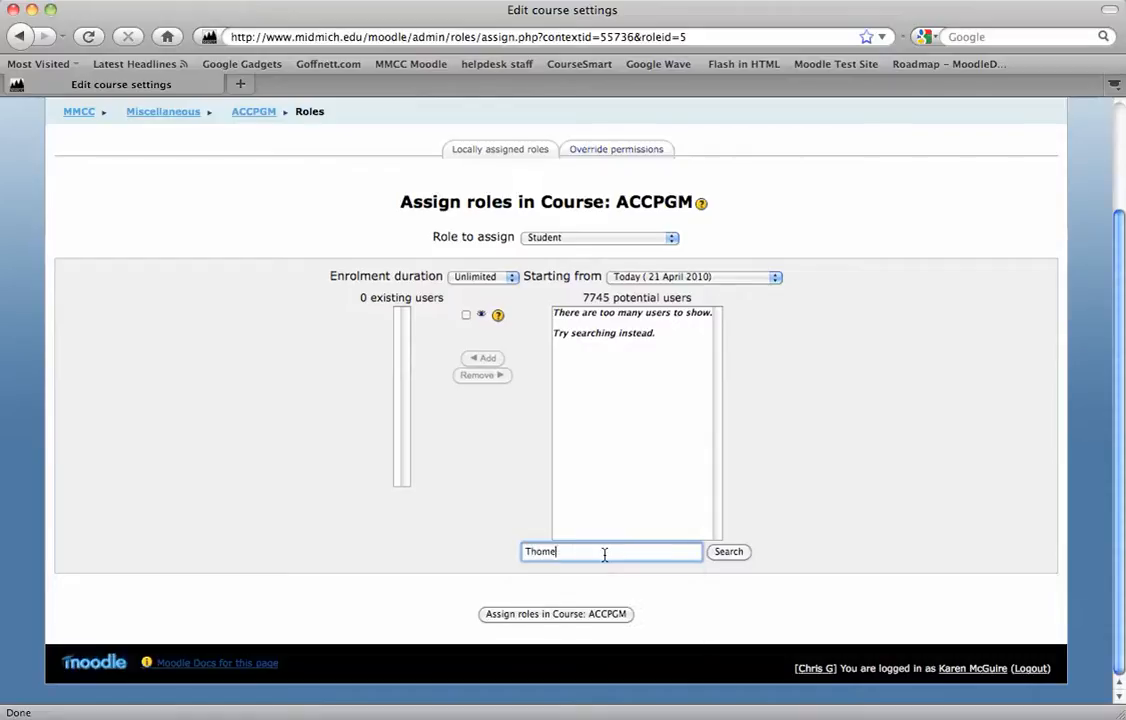
text(Thomas)
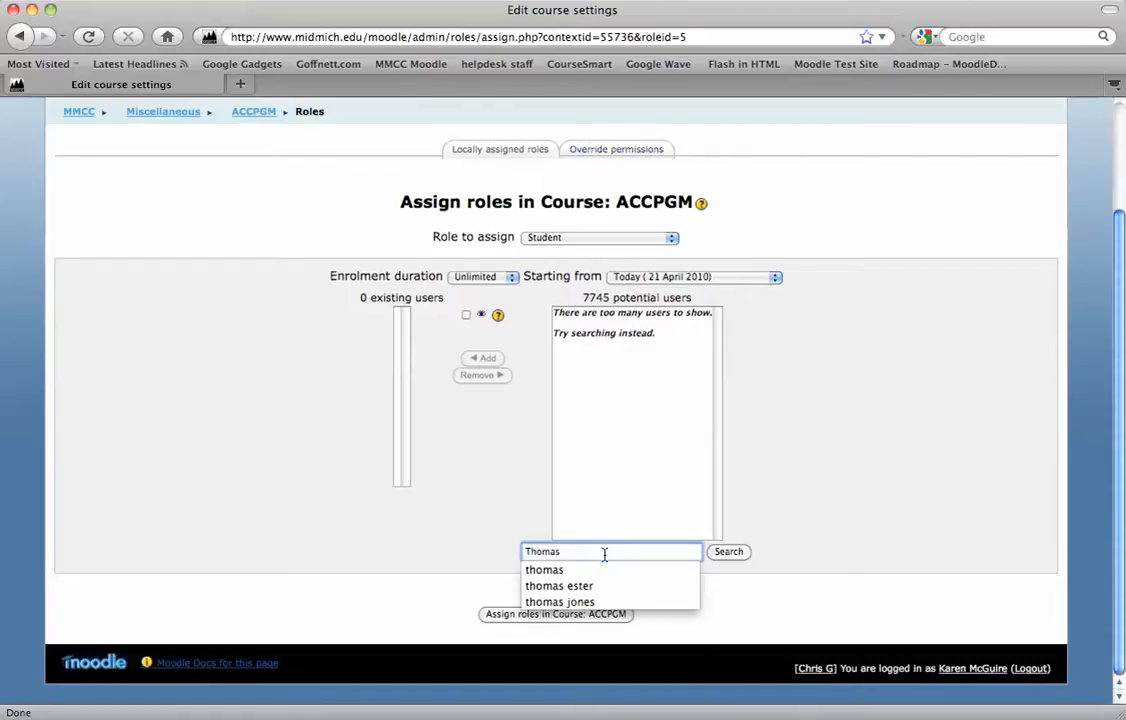
click(728, 552)
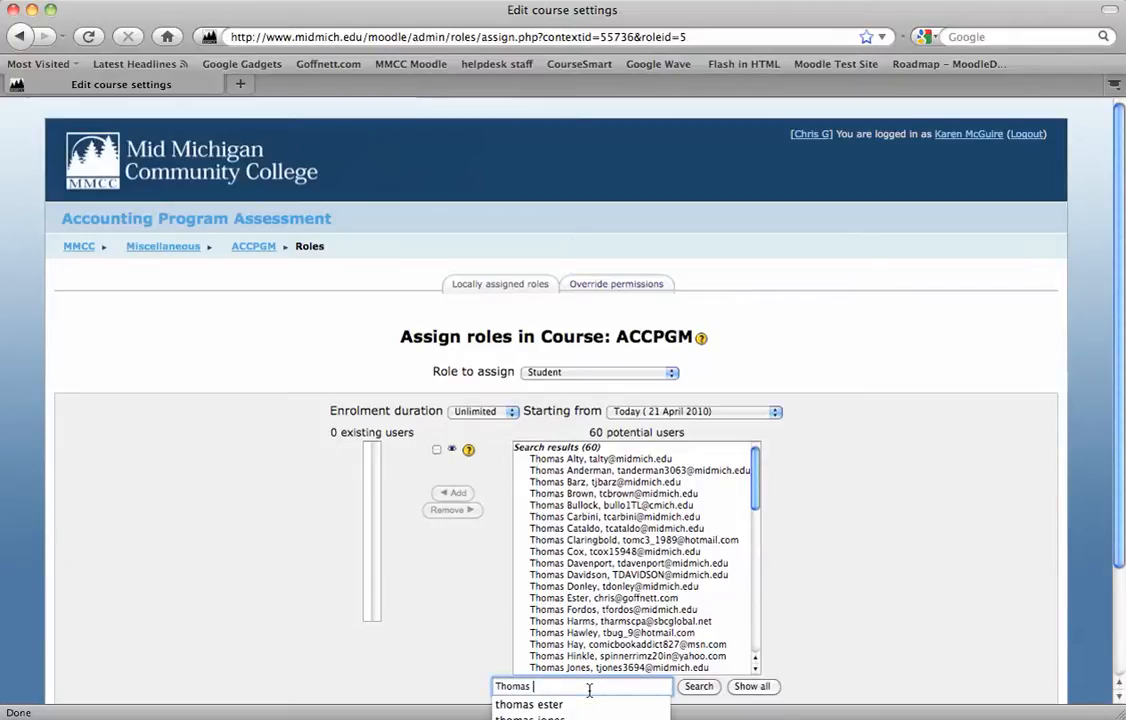
click(528, 704)
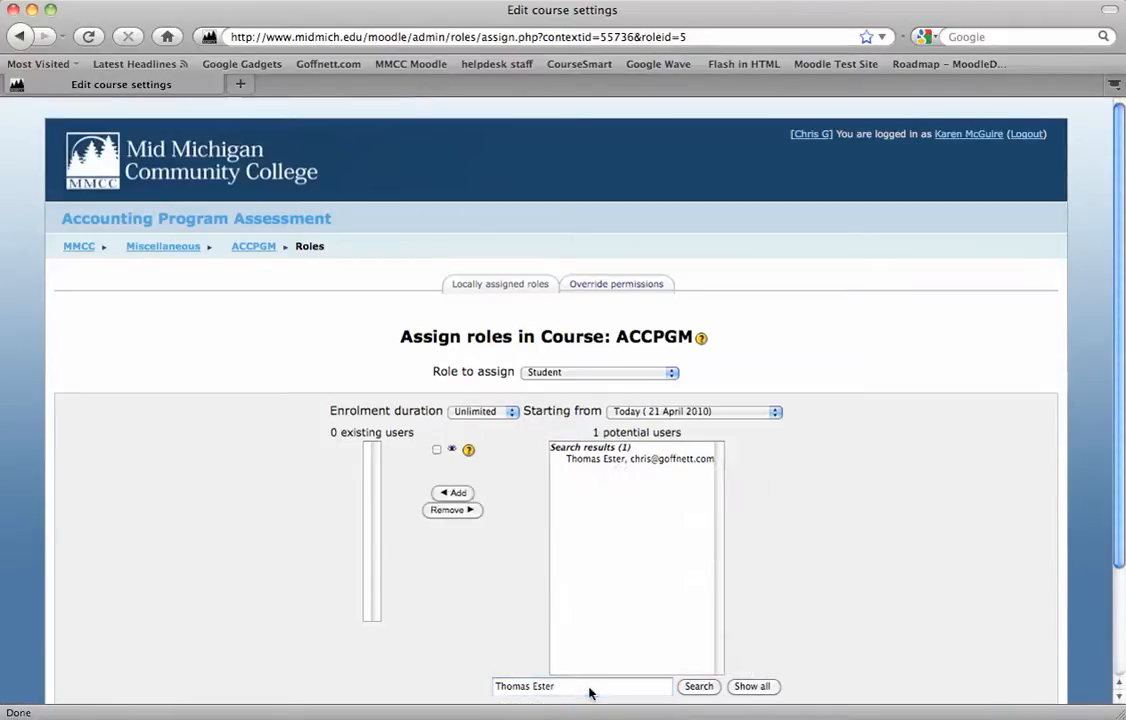
click(636, 458)
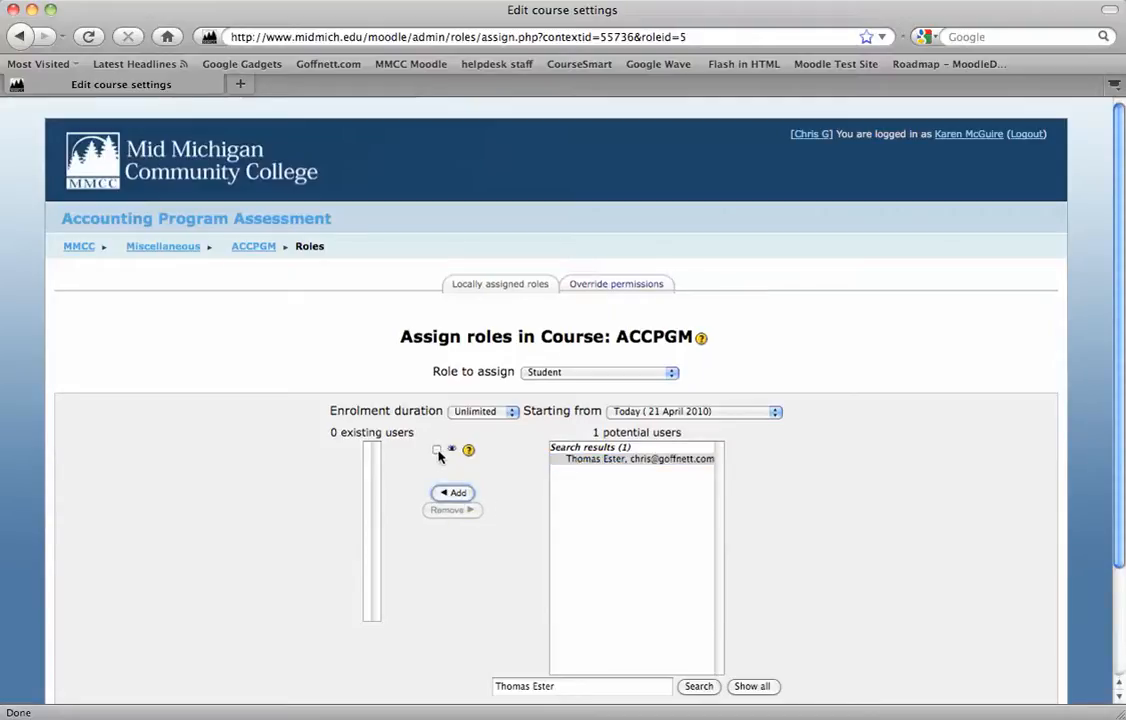
click(436, 448)
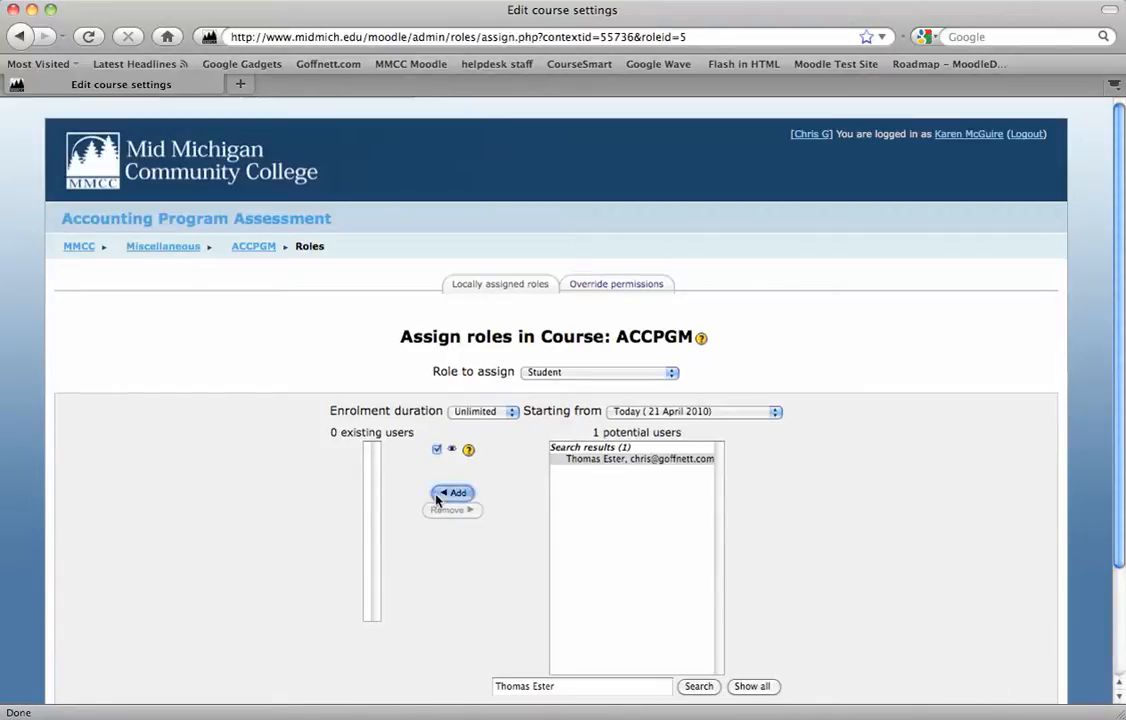
click(452, 492)
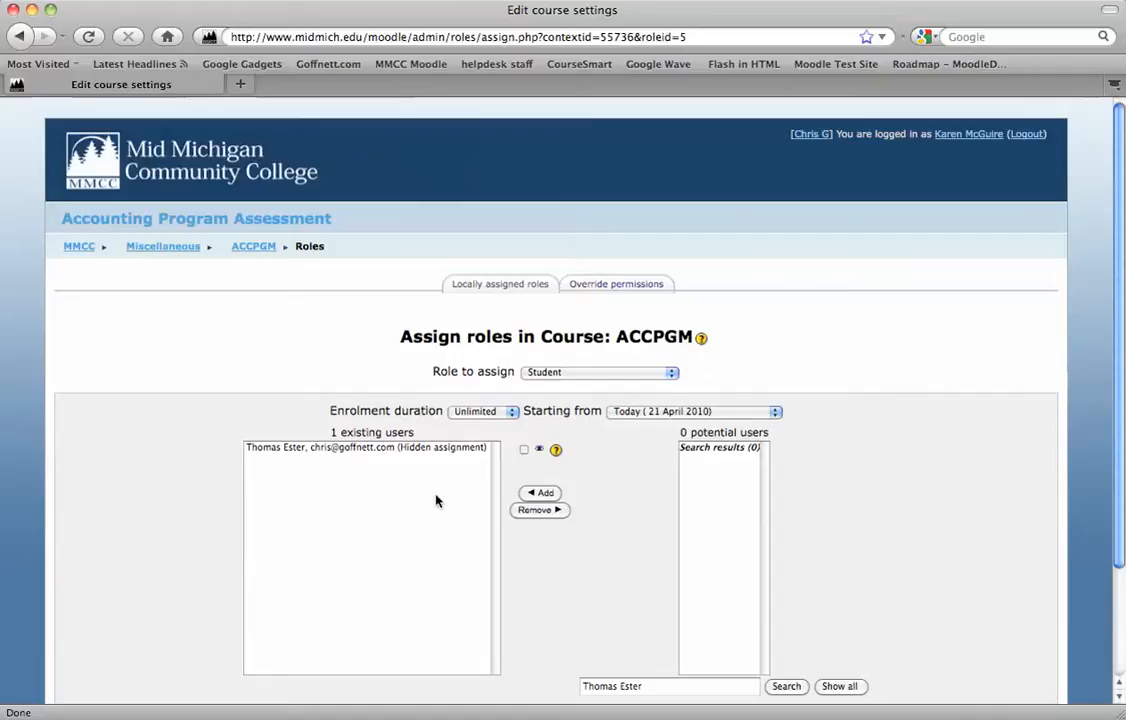
click(366, 448)
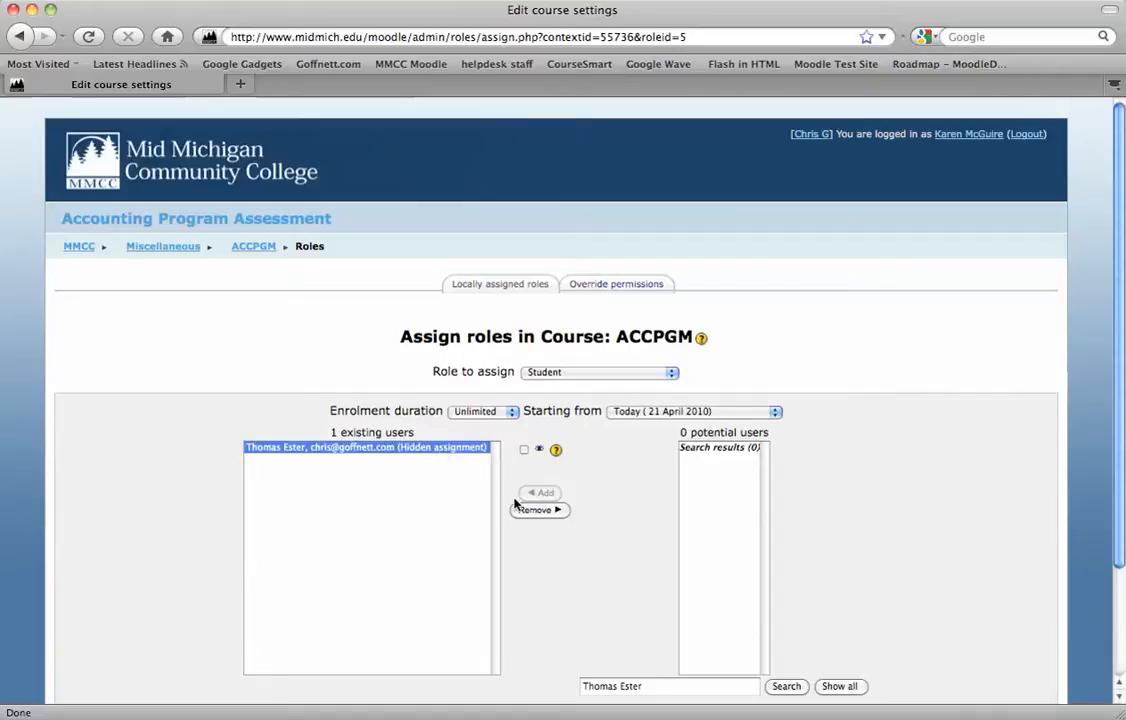
click(540, 510)
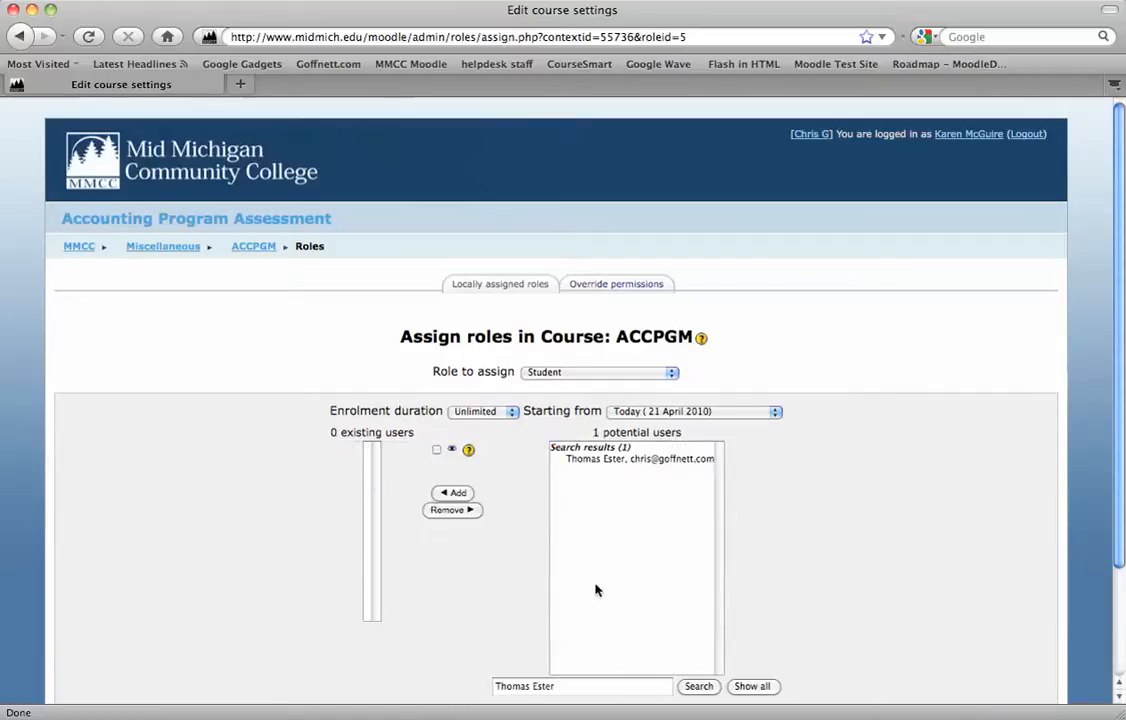
click(452, 492)
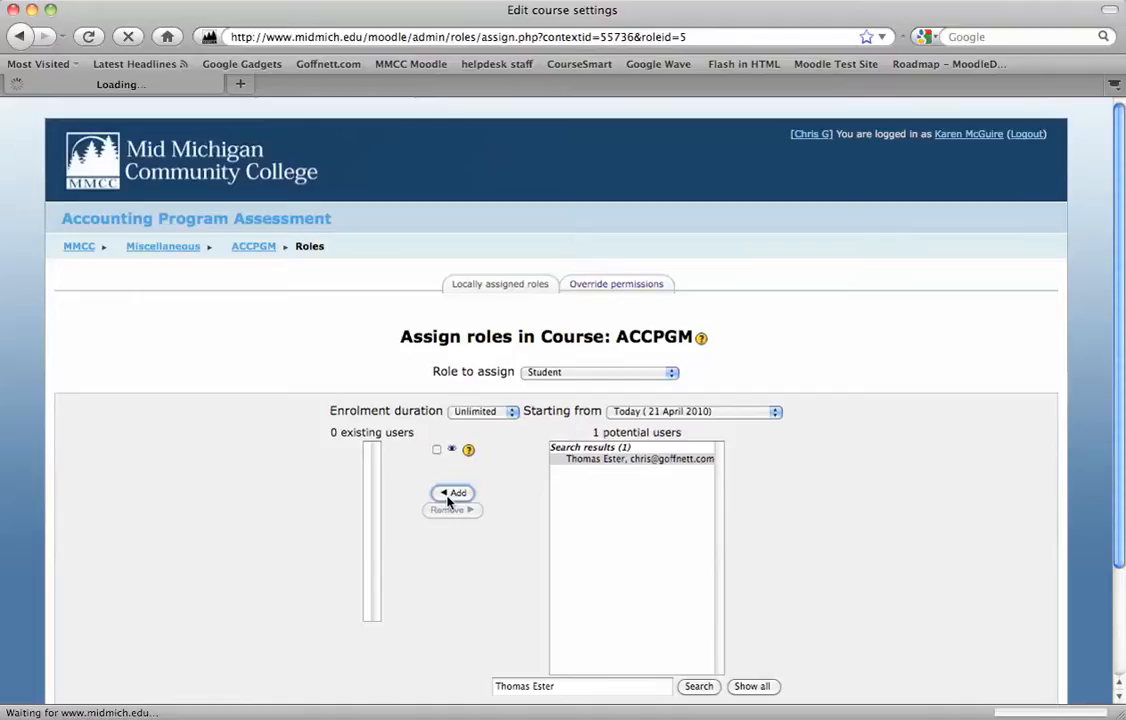
click(452, 492)
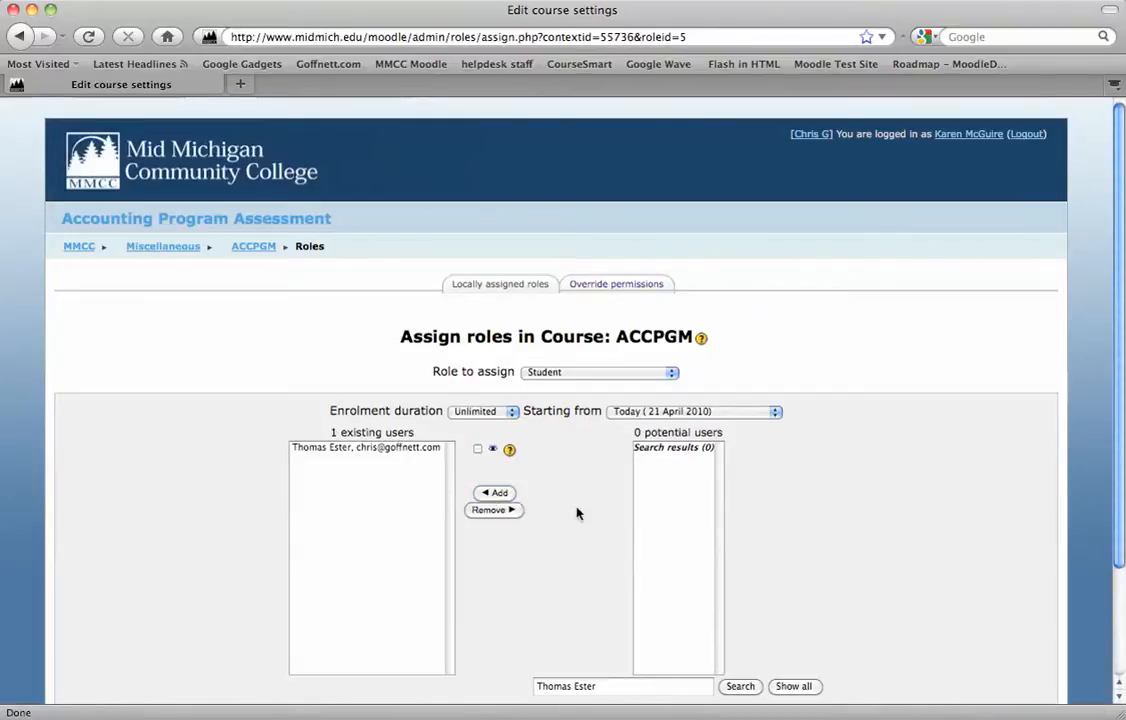
click(252, 246)
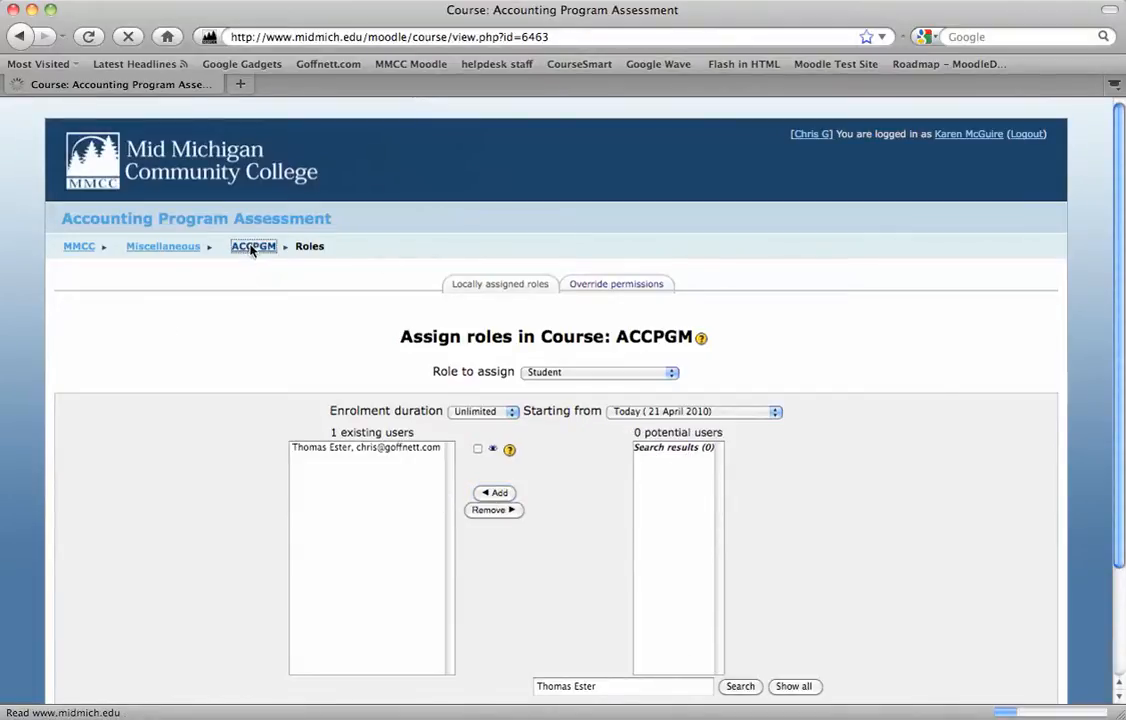
View the Accounting Program Assessment quiz's info page and return to the ACCPGM course outline.
click(252, 246)
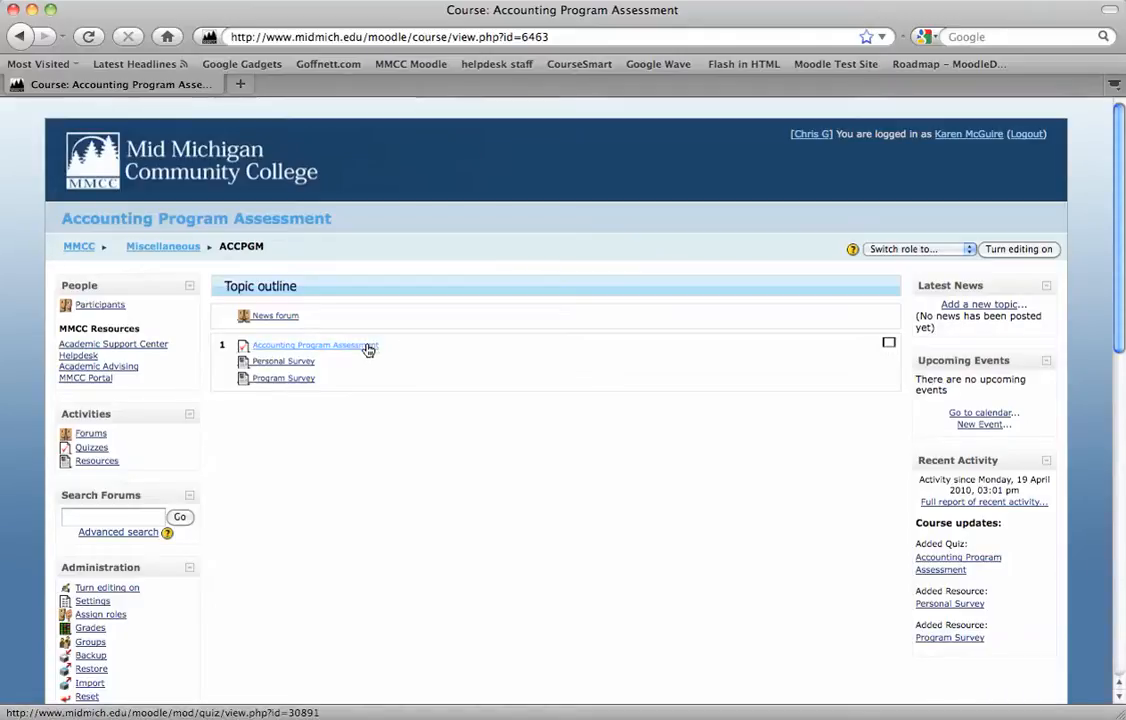
click(308, 344)
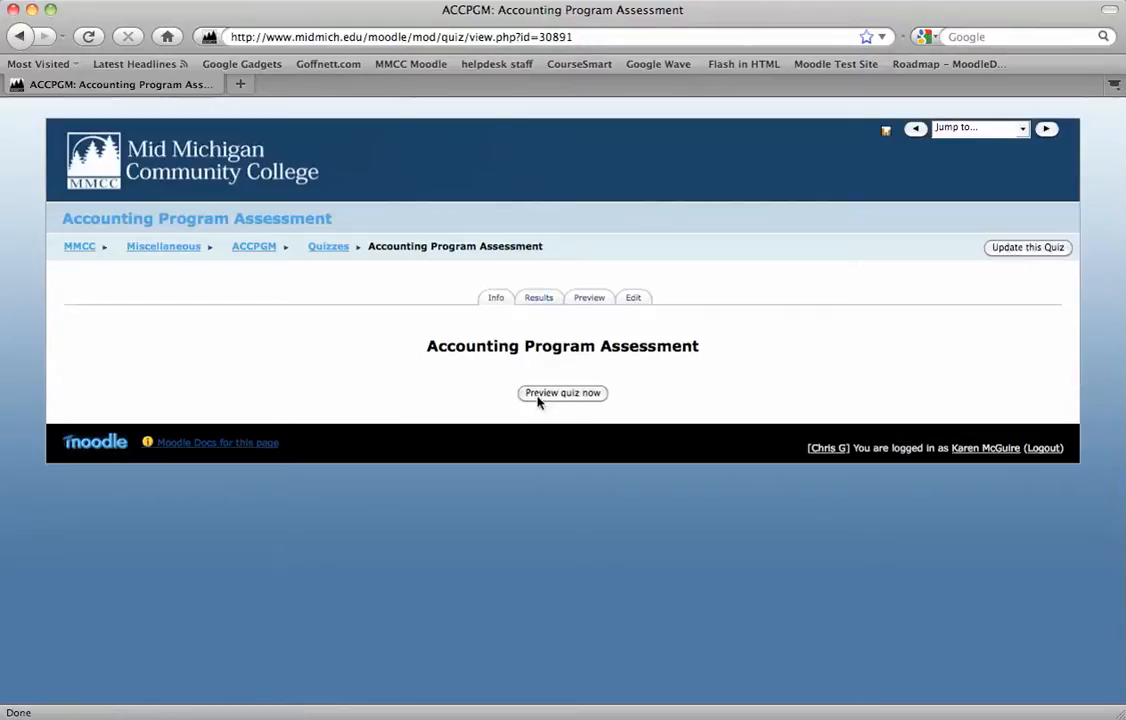
mouse_move(254, 246)
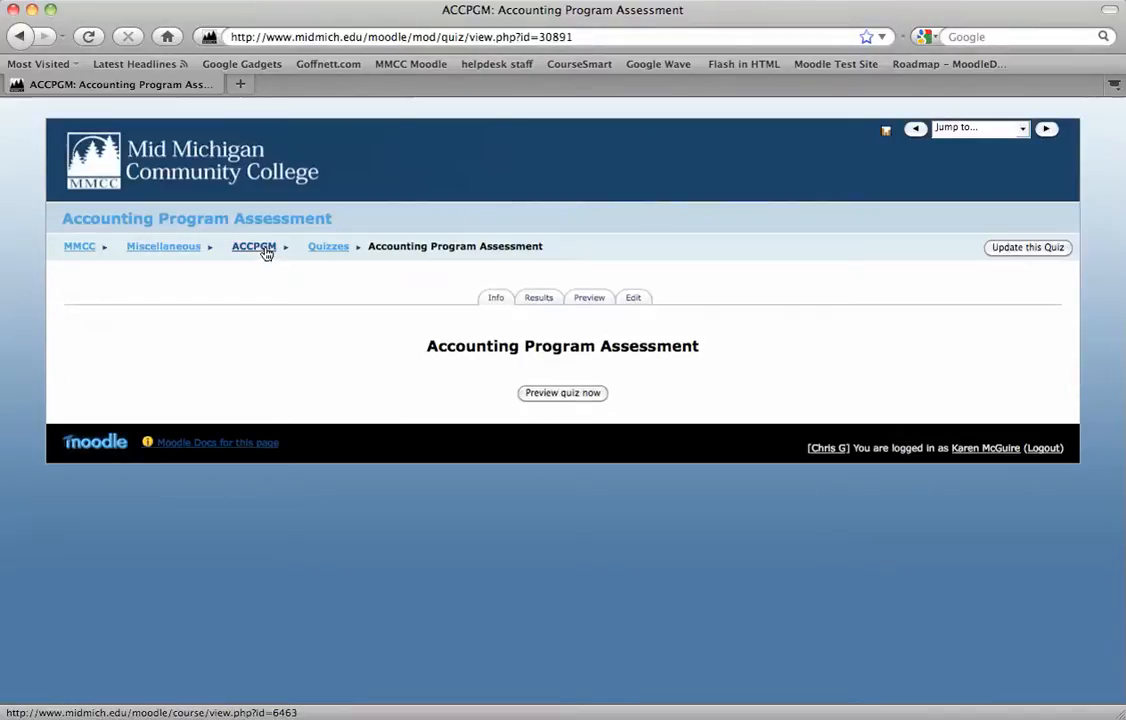
click(254, 246)
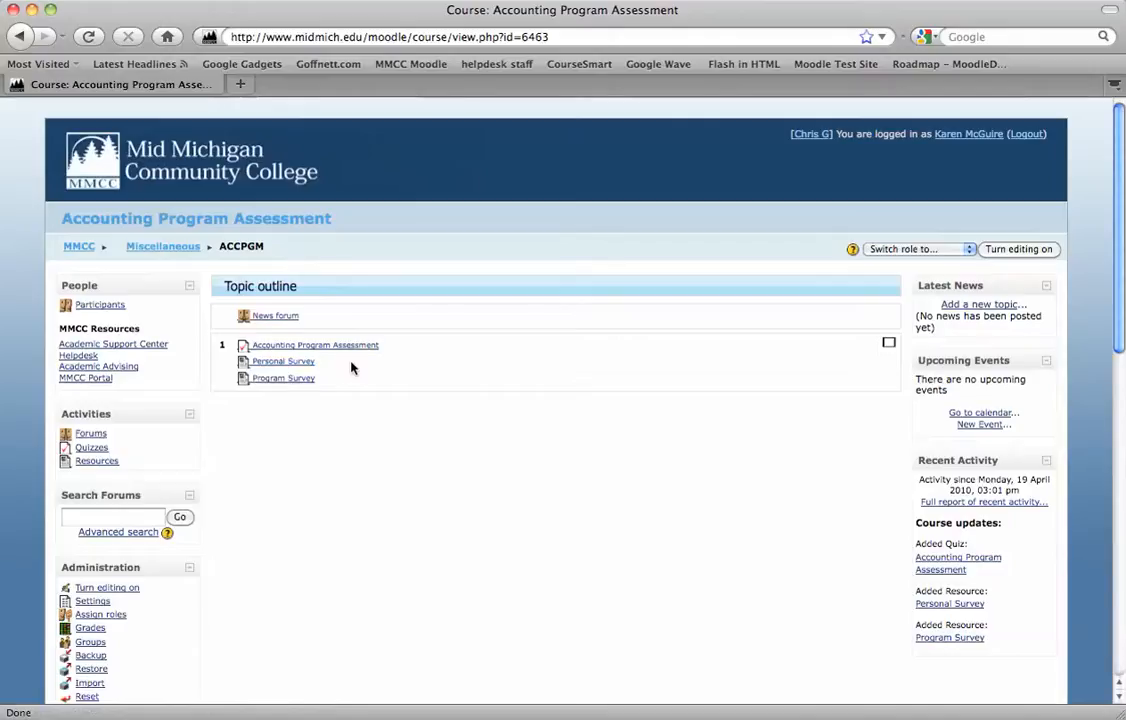
Open the Personal Survey and look through the embedded accounting completer's survey form.
click(282, 360)
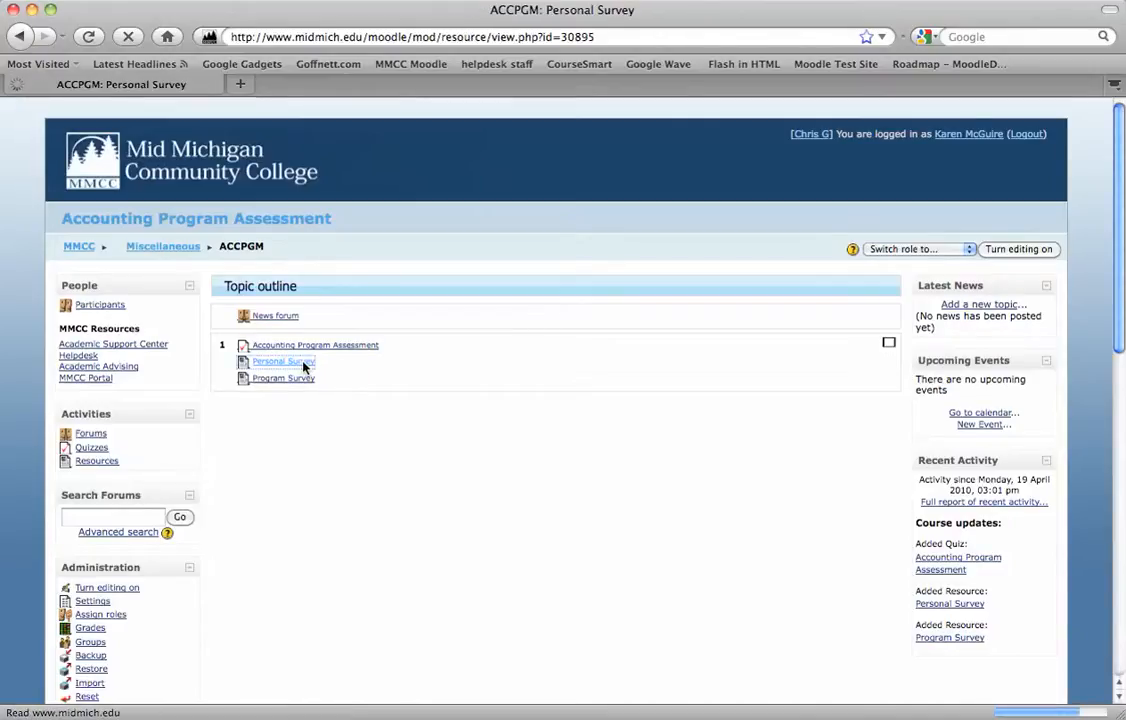
click(282, 360)
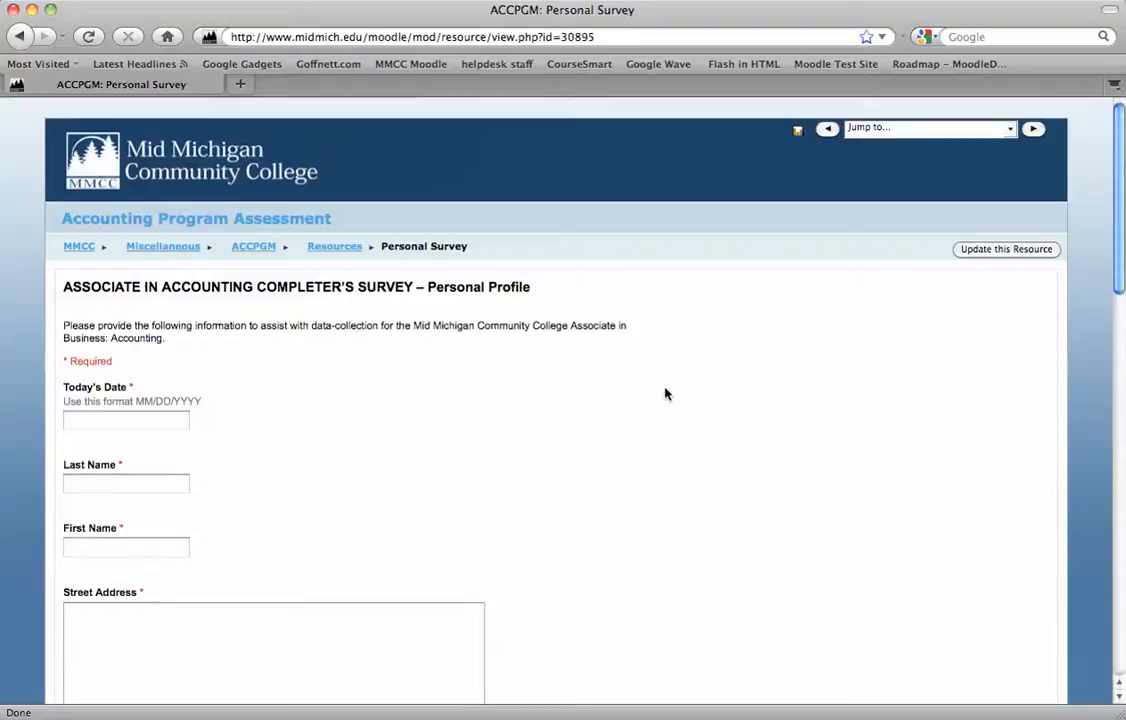
scroll(down, 3)
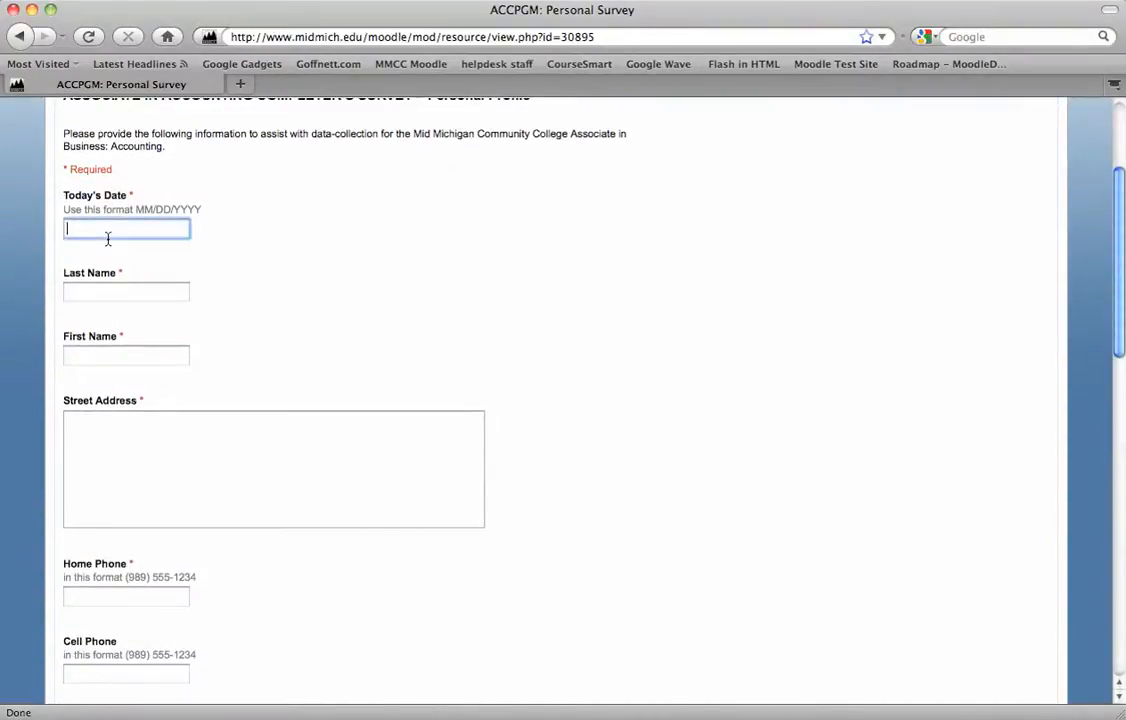
scroll(down, 3)
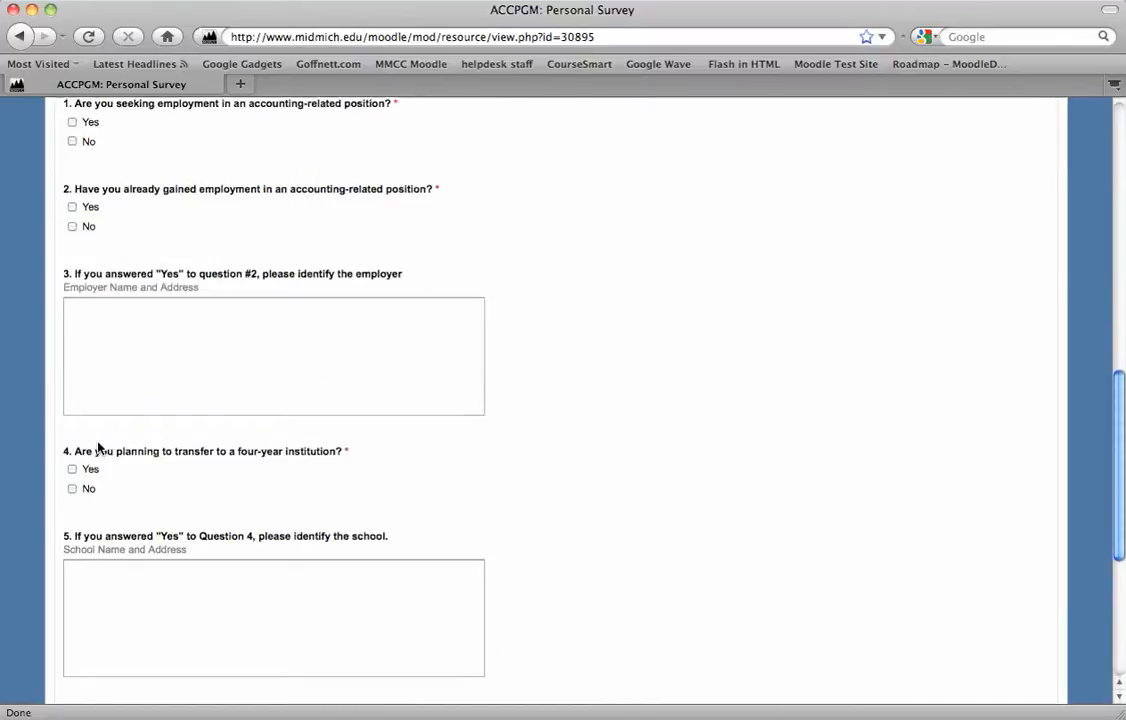
scroll(down, 3)
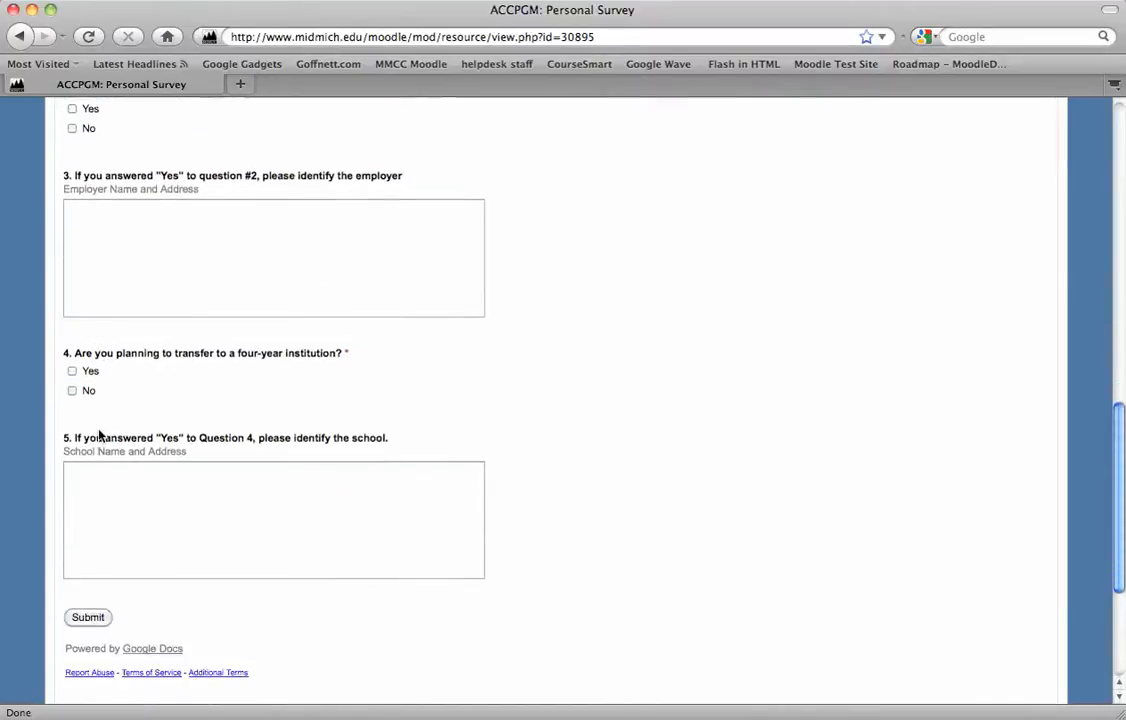
mouse_move(92, 648)
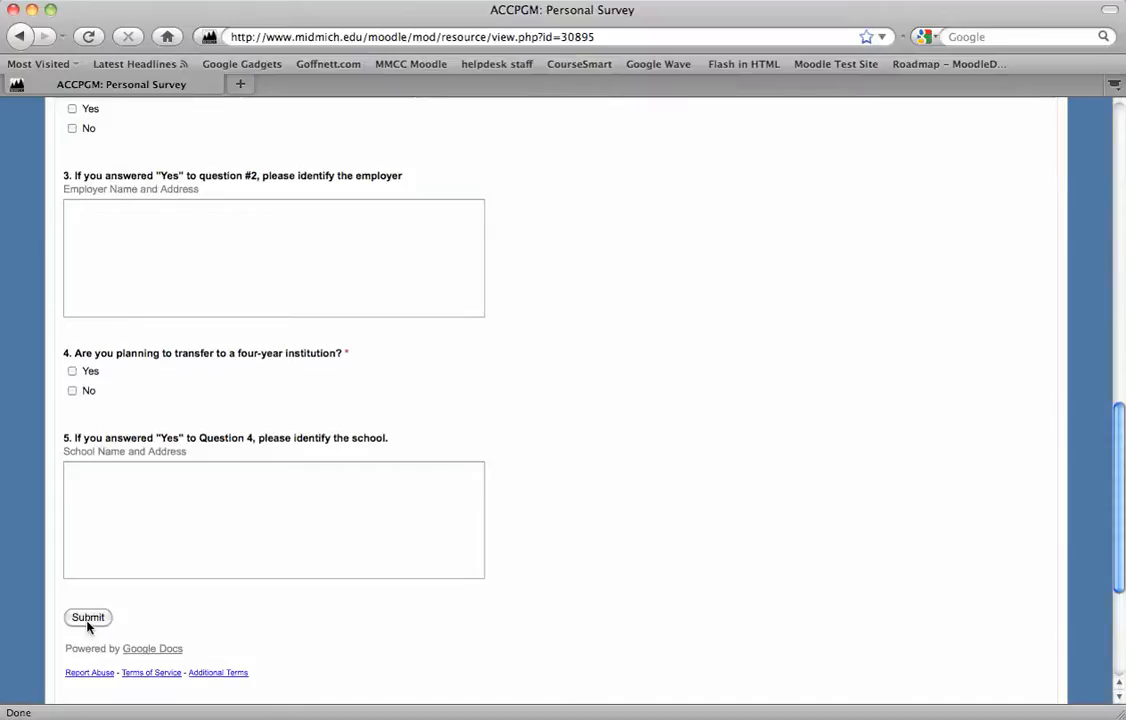
mouse_move(288, 452)
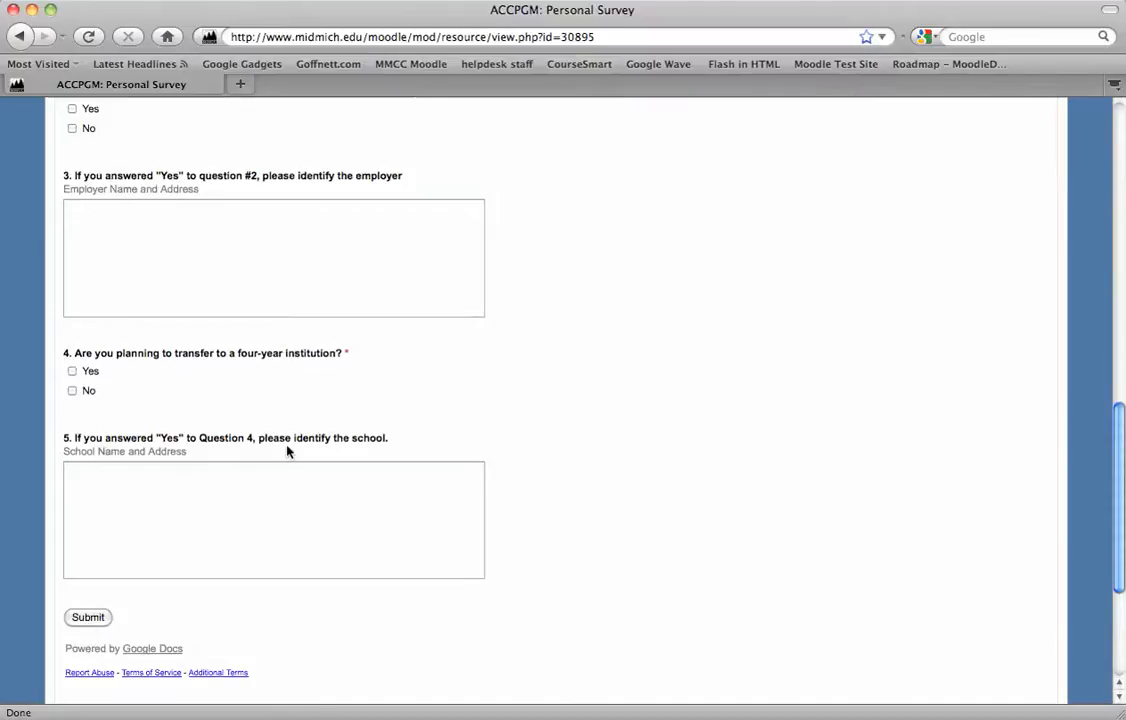
scroll(up, 3)
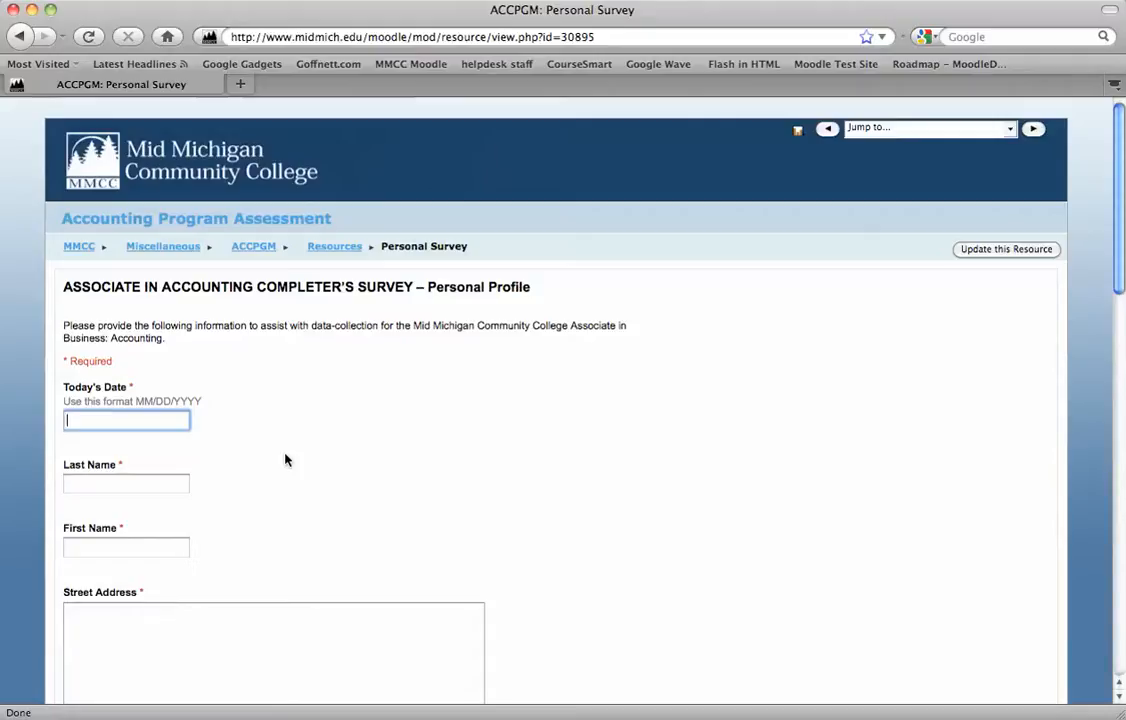
mouse_move(676, 404)
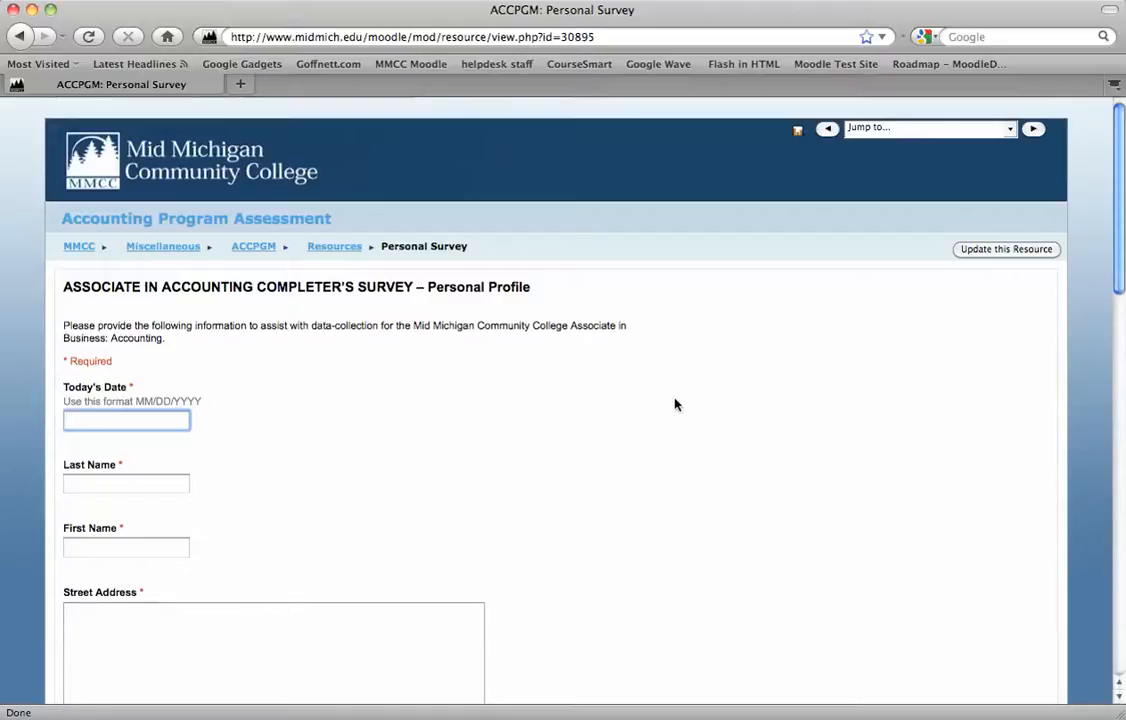
Open the survey's Google Docs response spreadsheet from the Personal Survey page.
click(126, 420)
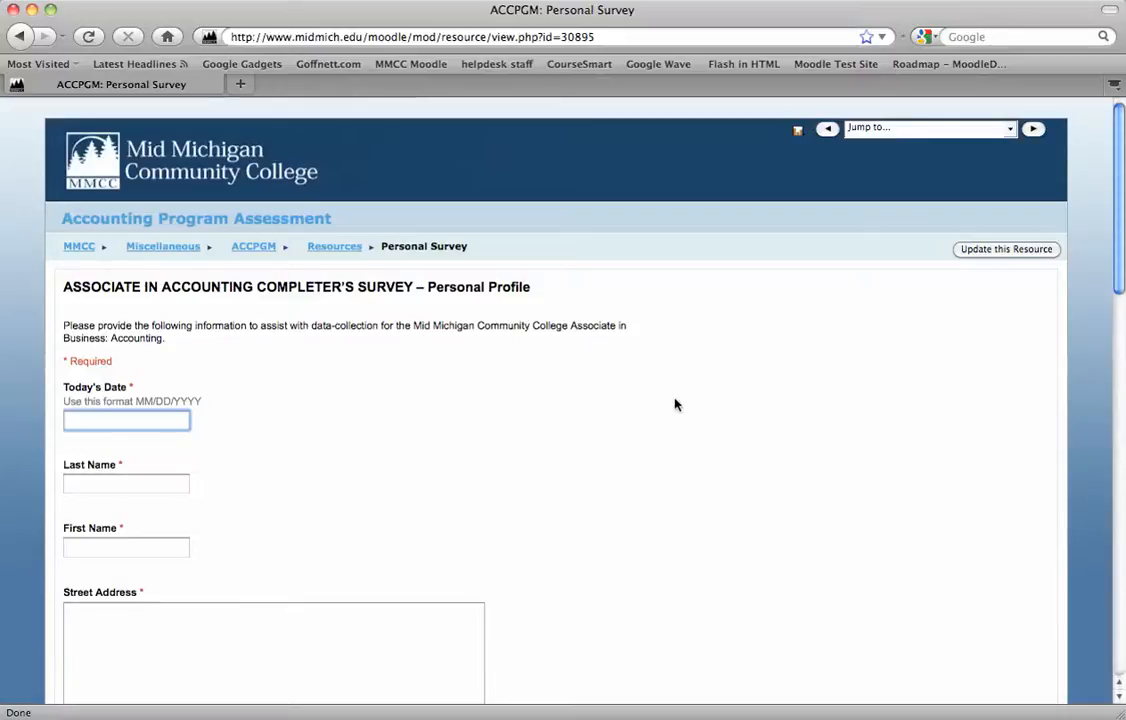
click(126, 420)
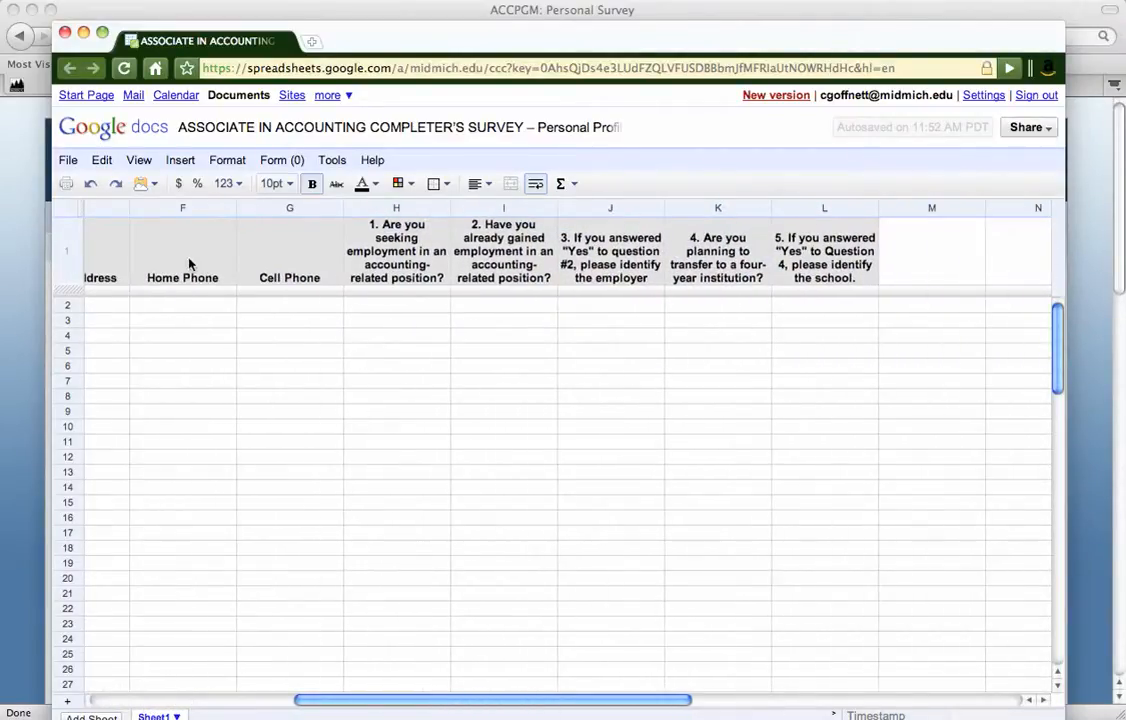
mouse_move(850, 300)
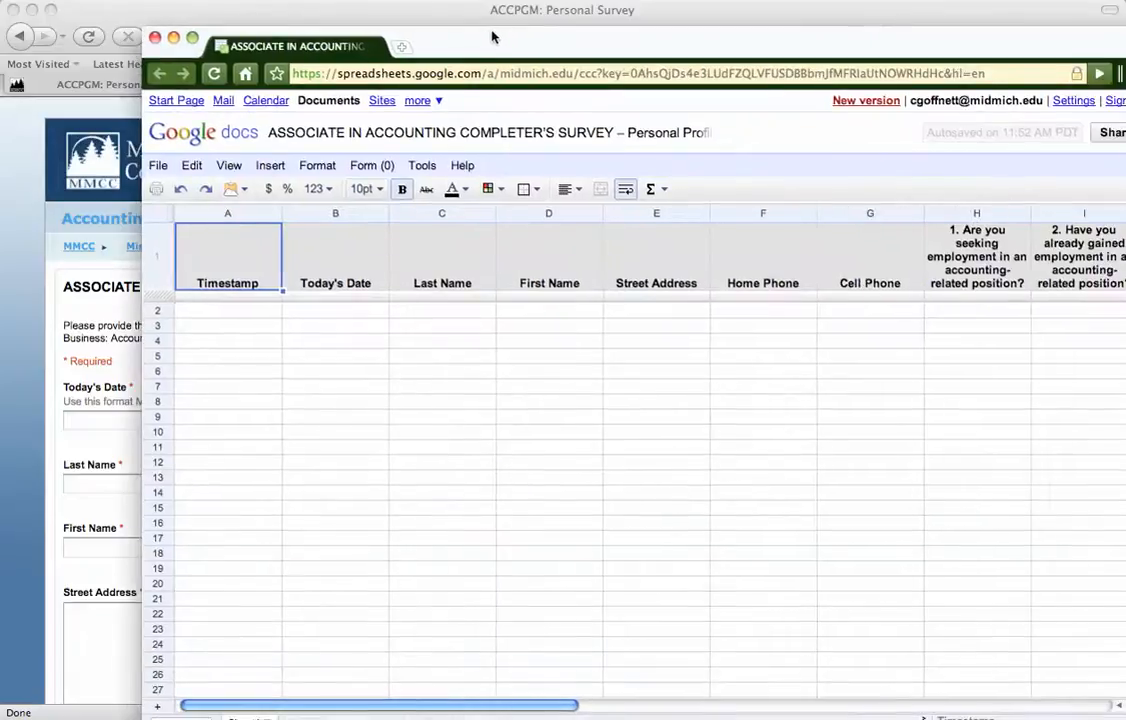
Via Form > Edit form, delete the Today's Date question, confirm, and close the saved editor.
click(366, 164)
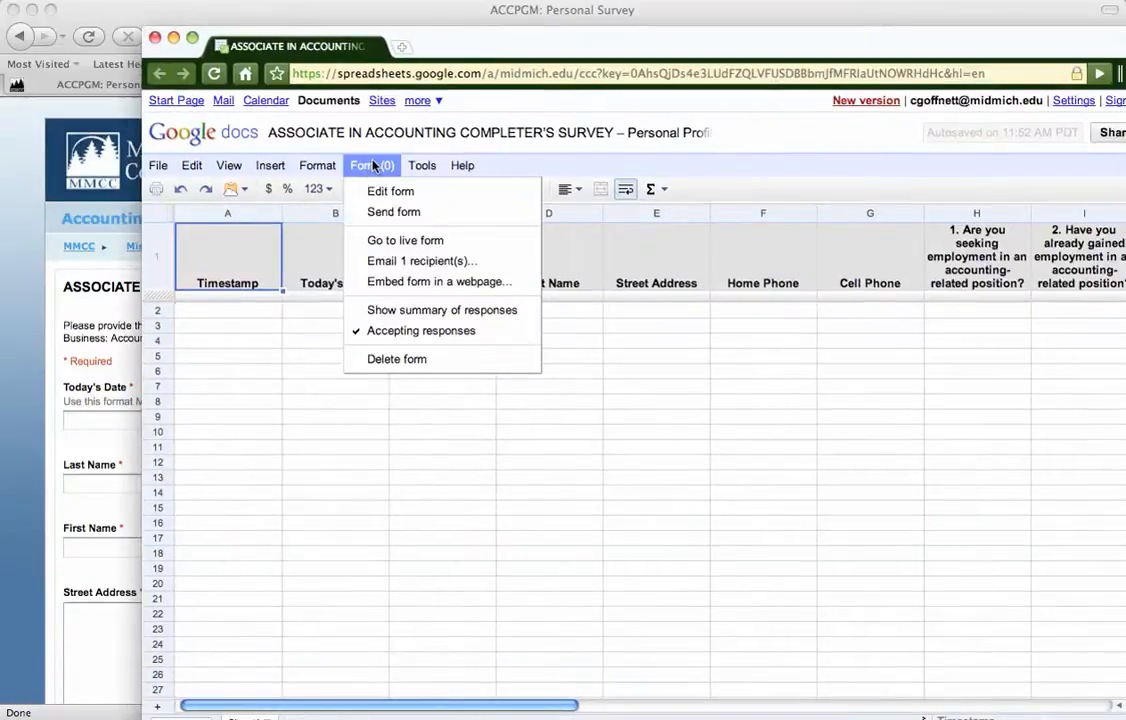
click(404, 240)
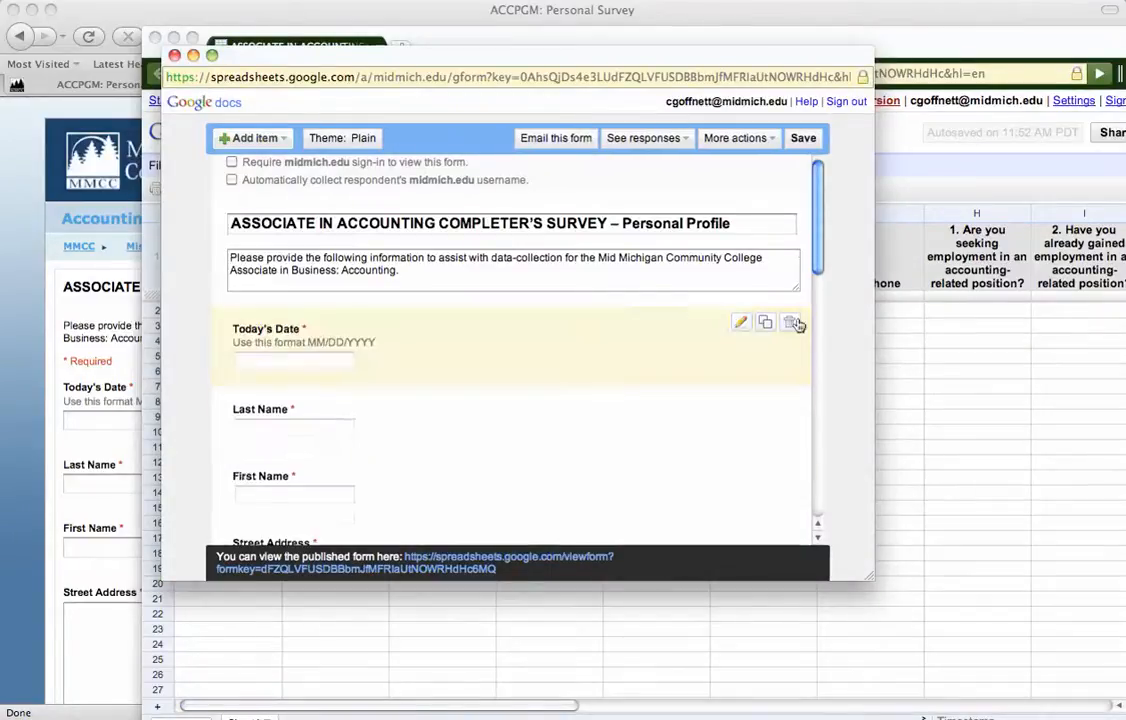
click(792, 322)
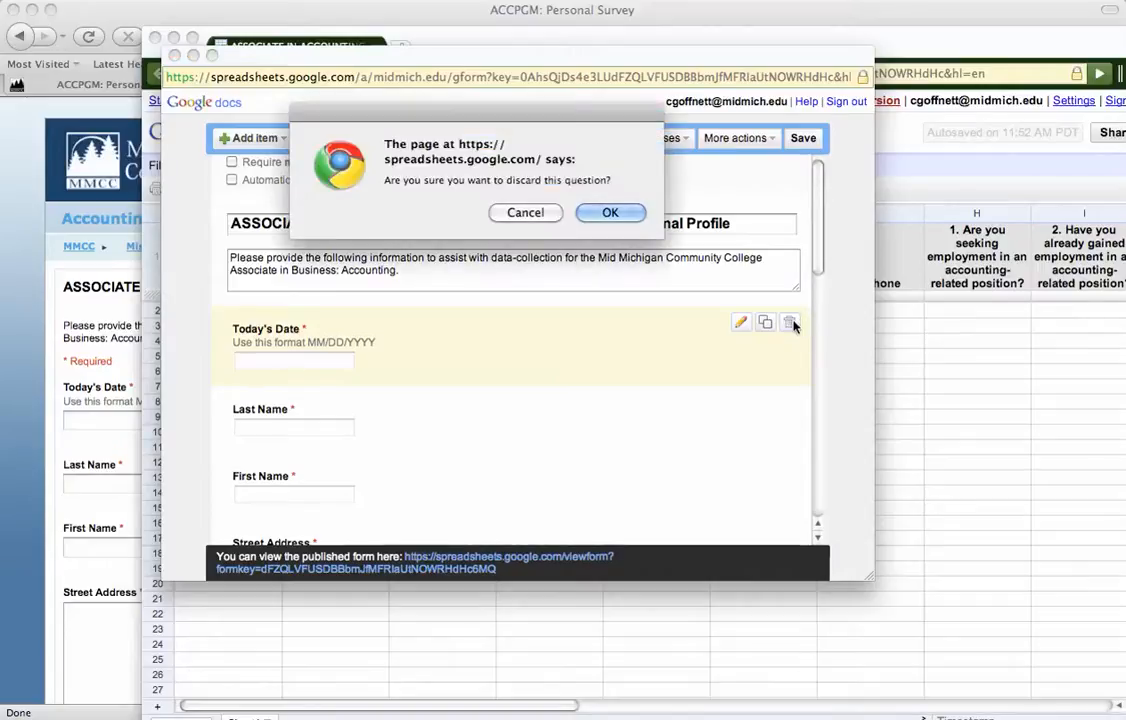
click(610, 212)
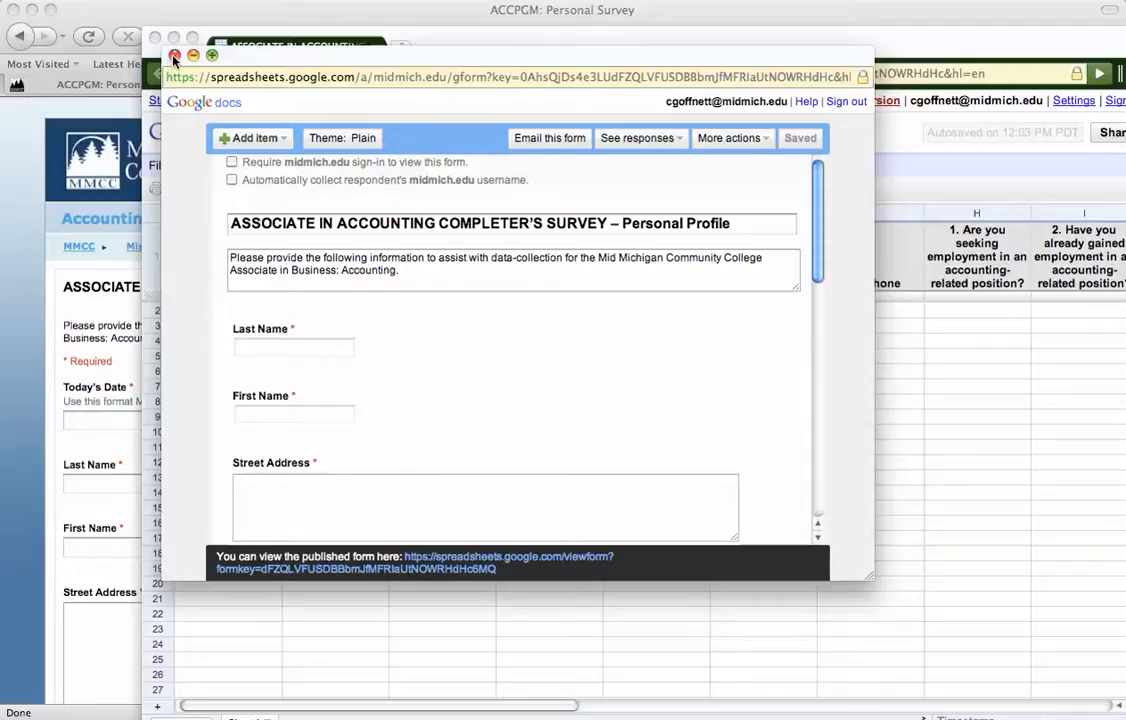
click(172, 56)
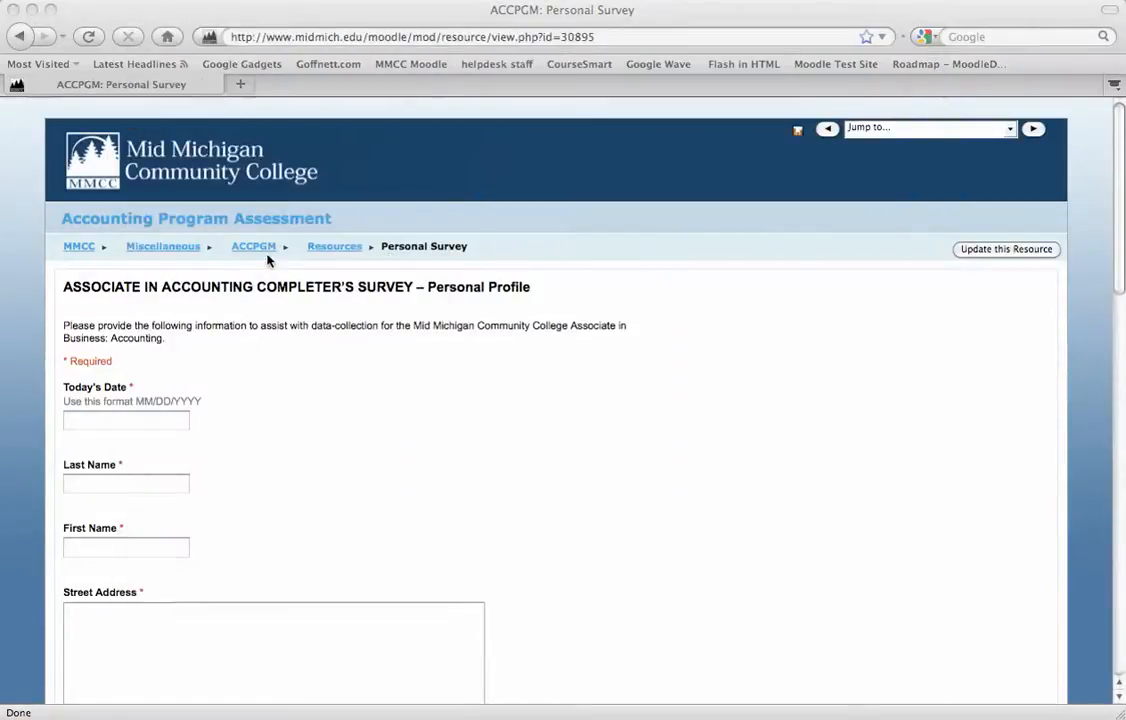
Return to ACCPGM and reopen Personal Survey so the form starts at Last Name.
click(252, 246)
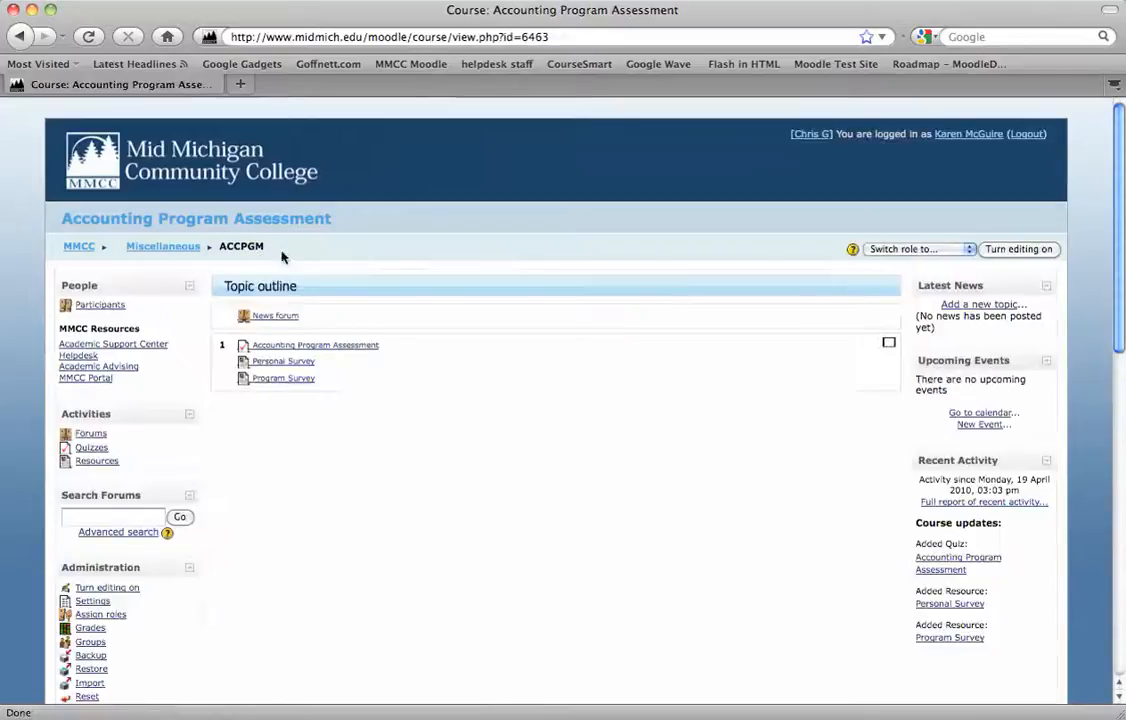
click(282, 360)
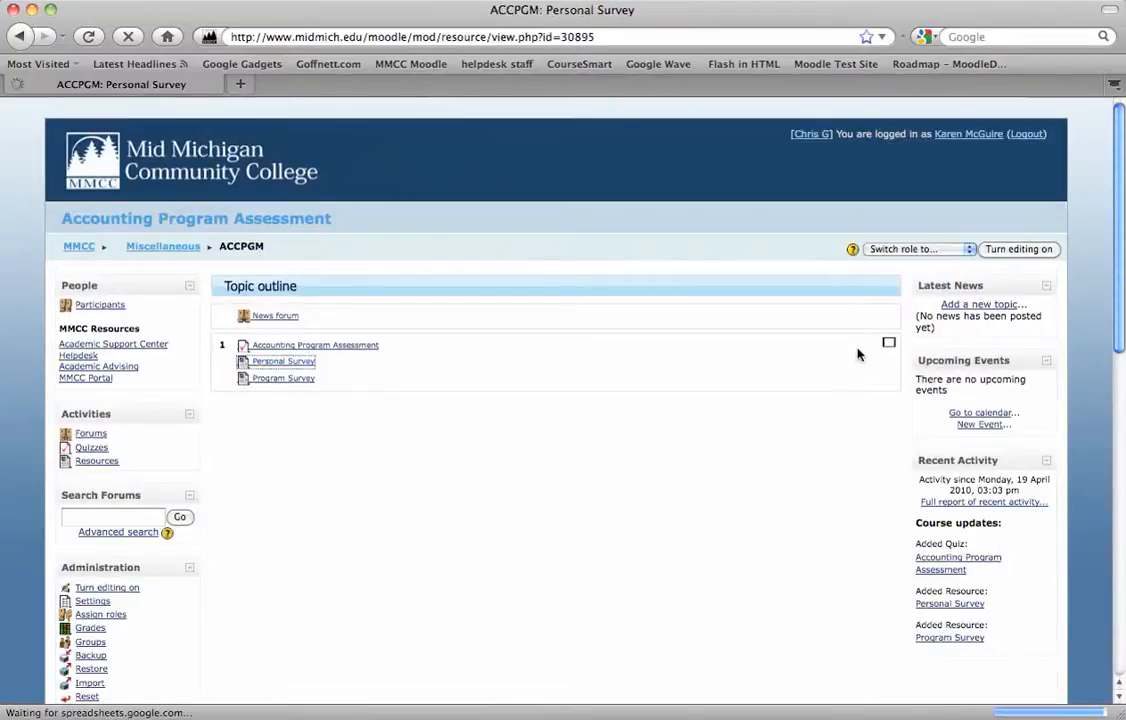
click(282, 360)
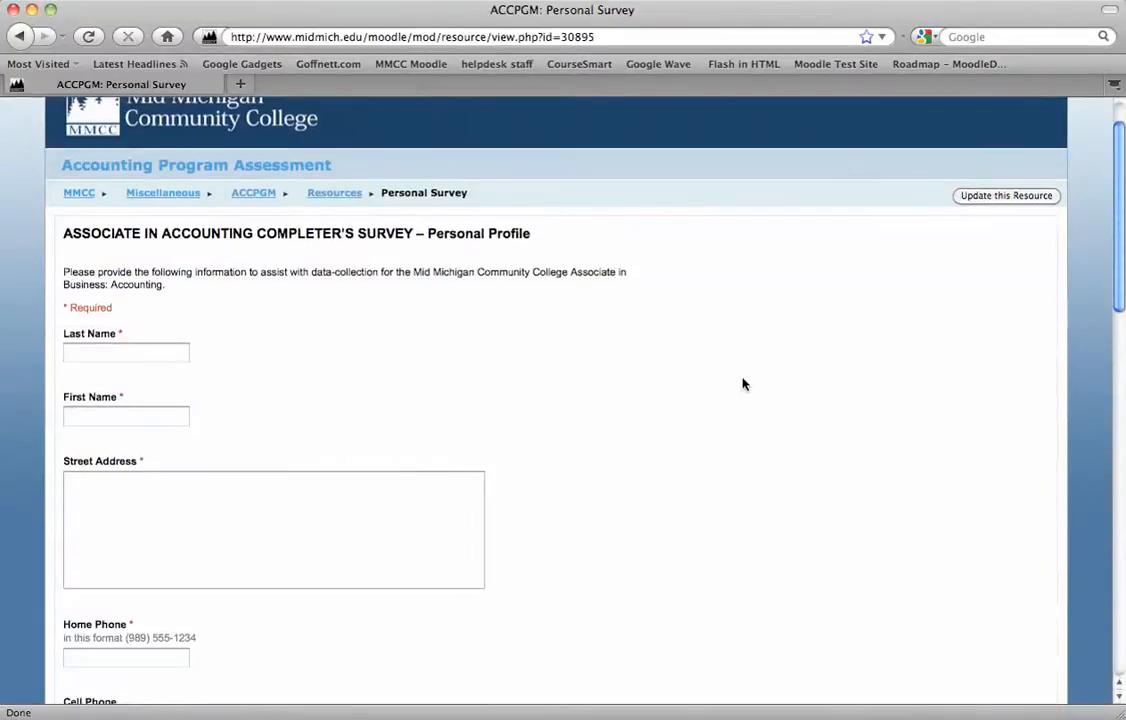